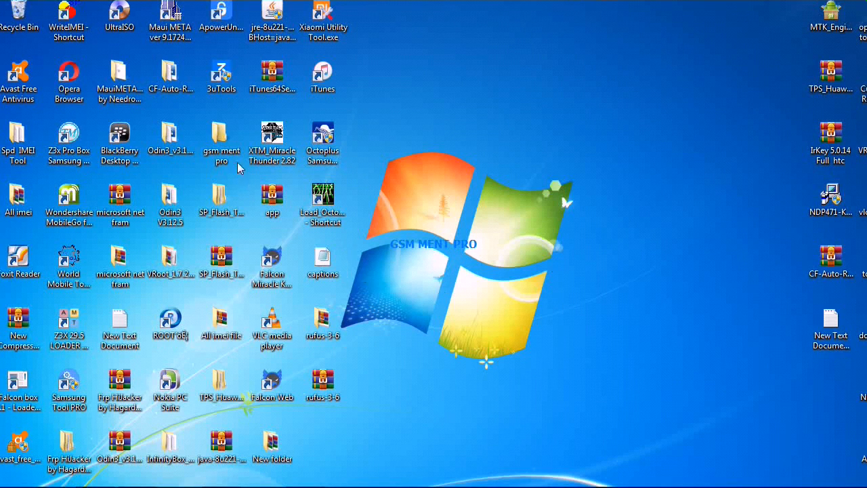
Extract the mrt_V3.55_2 archive in place inside the gsm ment pro folder
double_click(221, 138)
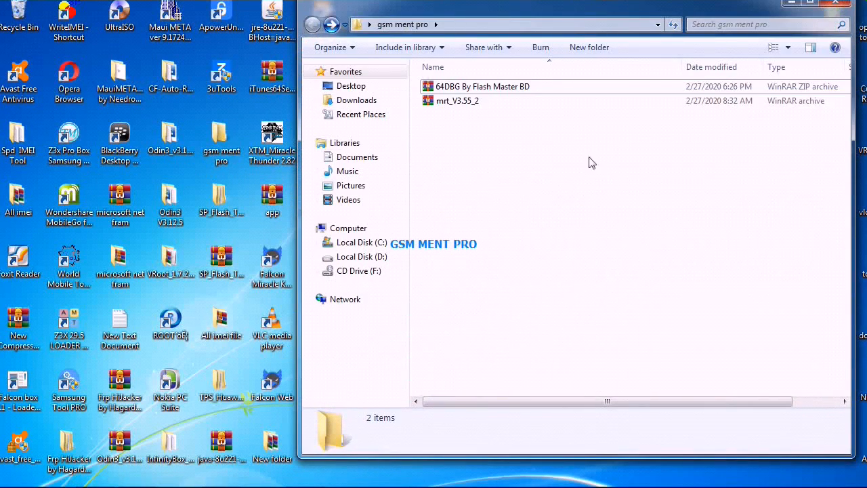
right_click(457, 101)
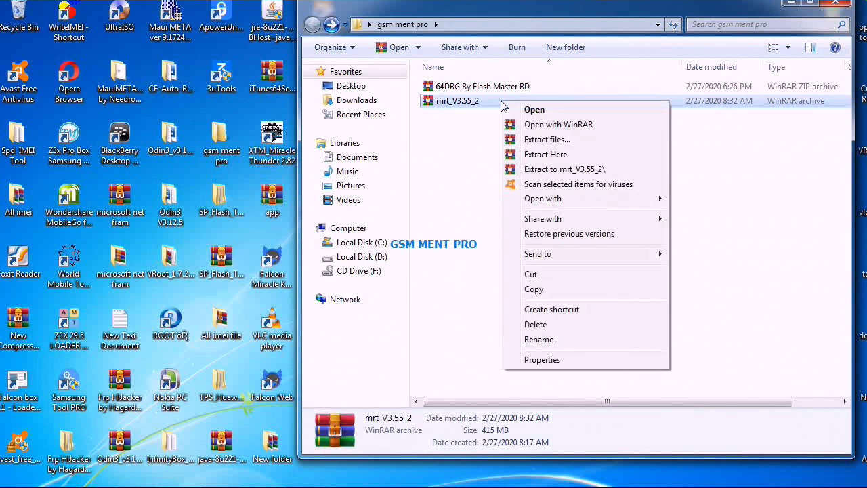
left_click(546, 154)
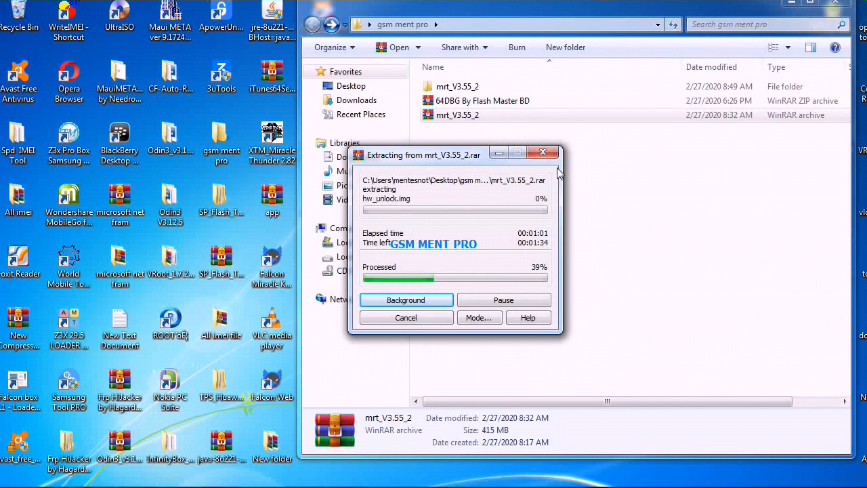
mouse_move(752, 206)
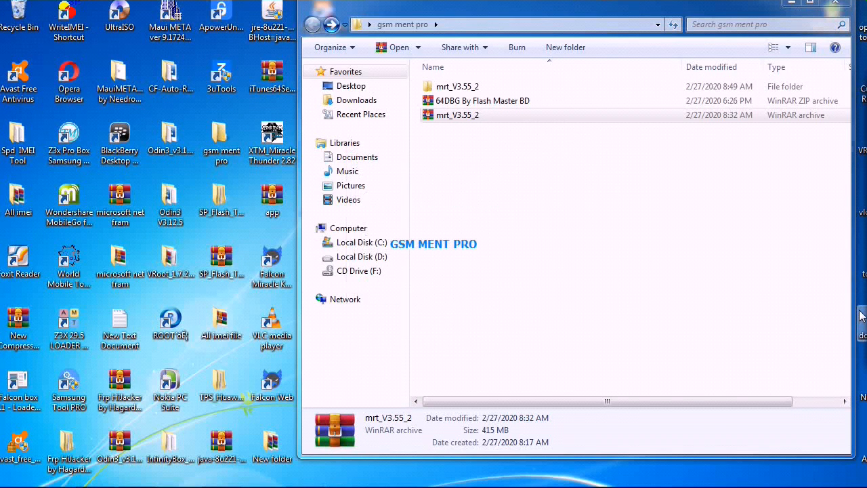
Extract the 64DBG By Flash Master BD ZIP archive in place
left_click(457, 114)
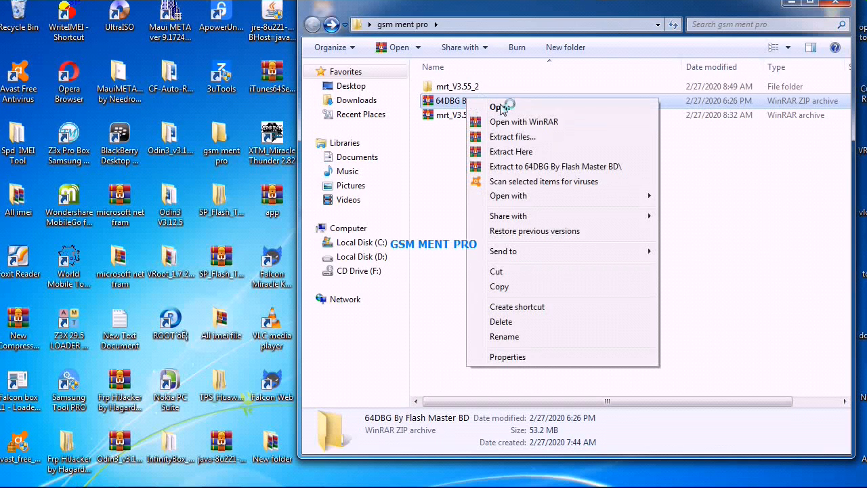
left_click(762, 195)
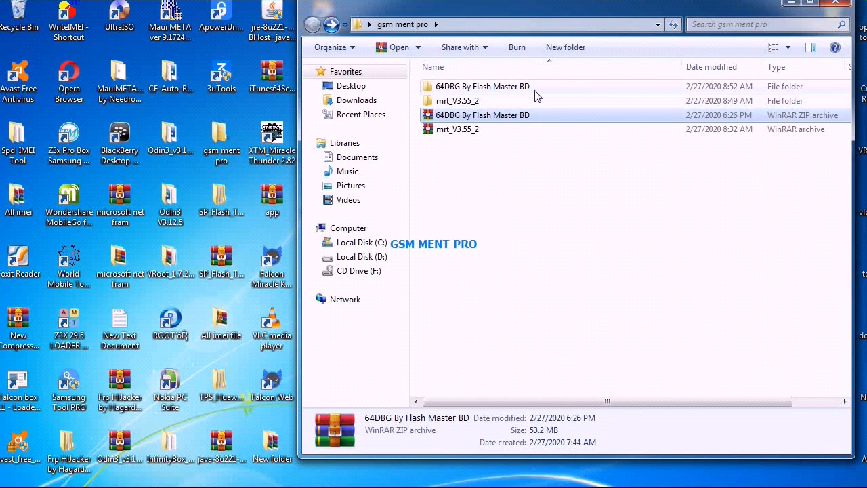
Launch MRT_3.55 from the nested mrt_V3.55_2 folder and dismiss the dongle-not-found warning
double_click(457, 100)
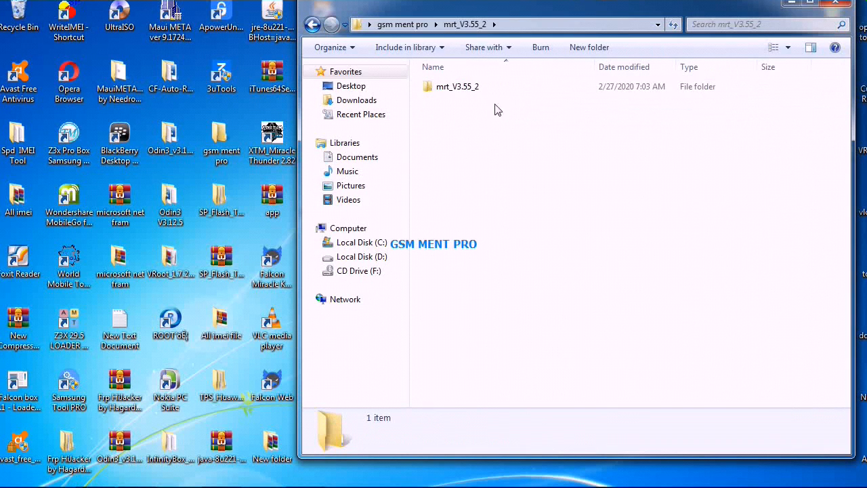
double_click(457, 86)
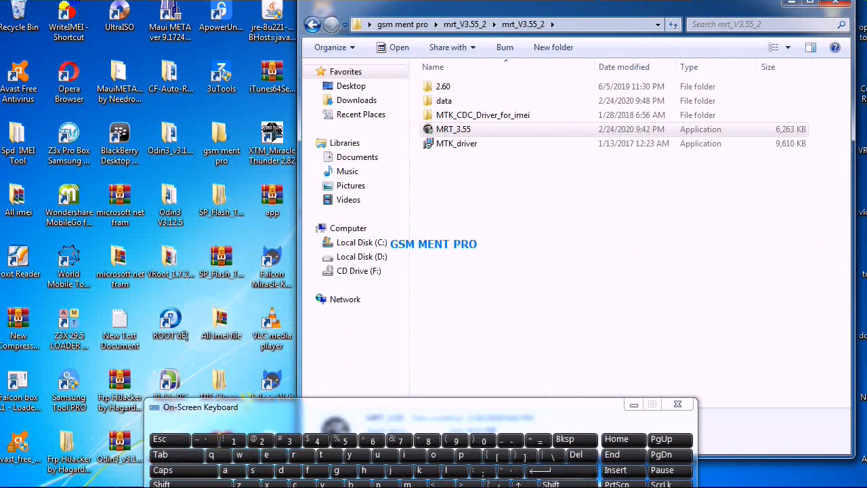
left_click(677, 403)
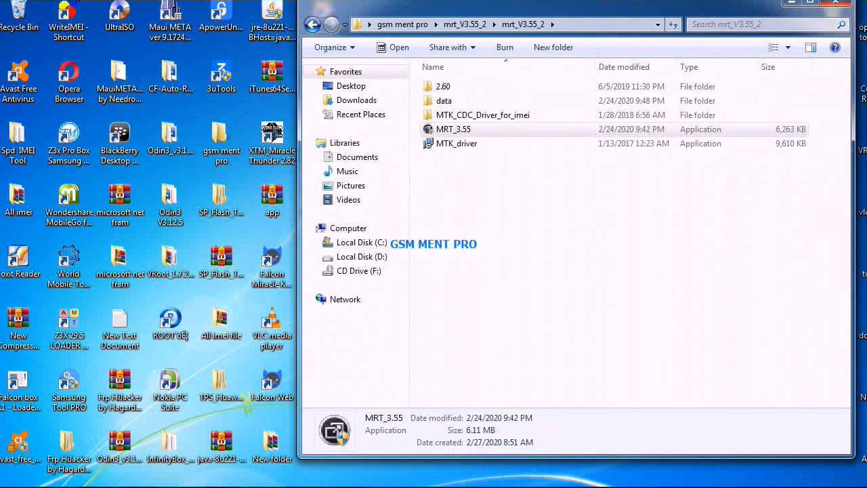
double_click(453, 129)
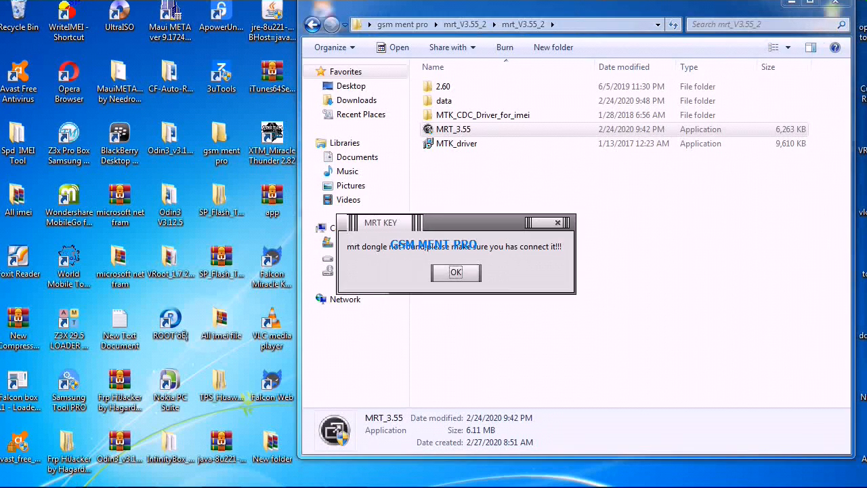
left_click(455, 272)
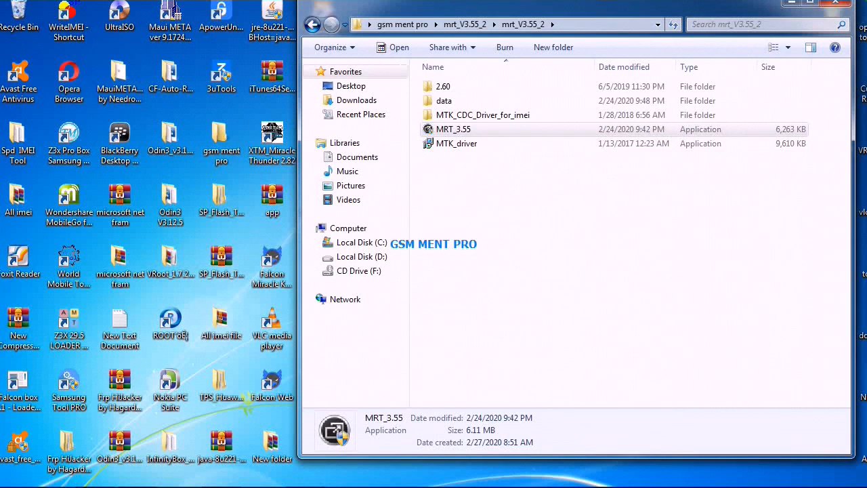
Run x32dbg.exe from 64DBG By Flash Master BD > release > x32 as administrator
left_click(312, 24)
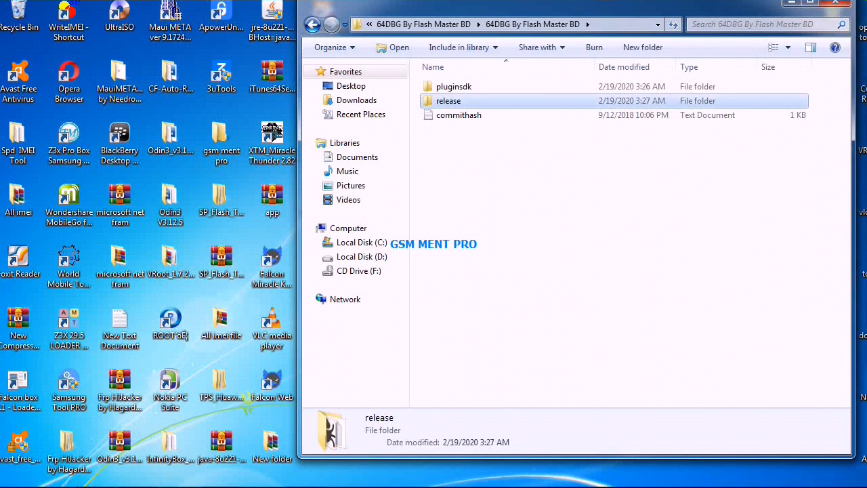
double_click(448, 100)
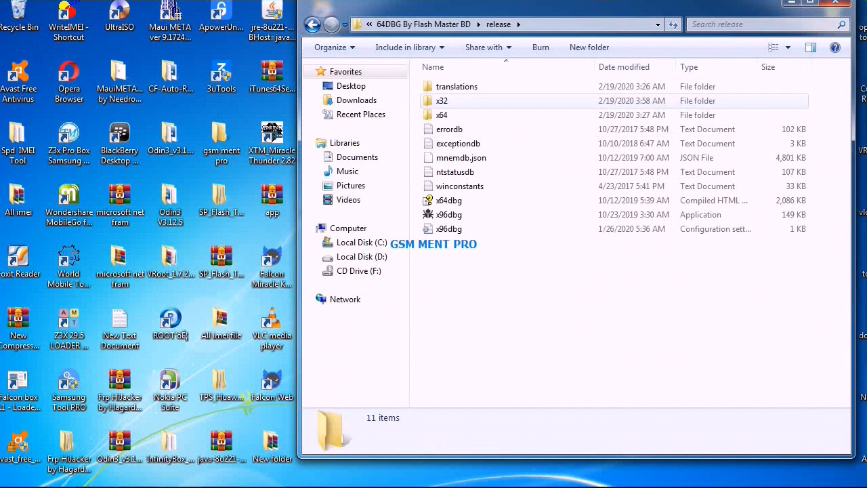
double_click(443, 100)
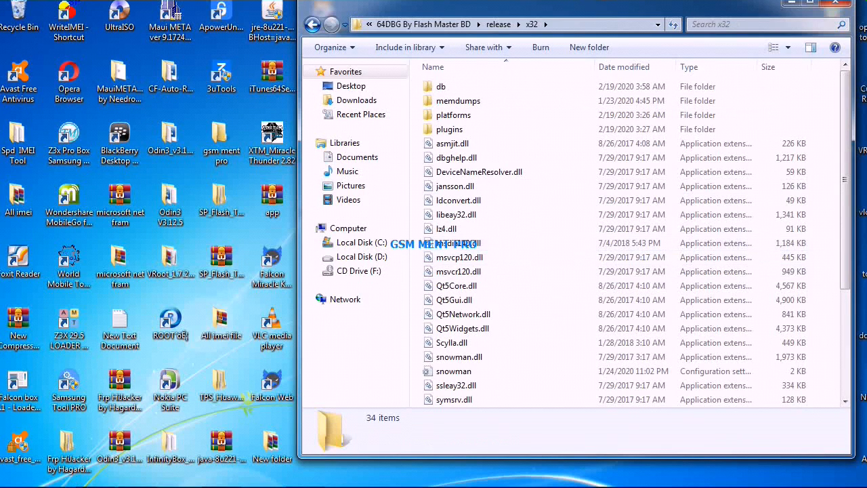
scroll("down", 3)
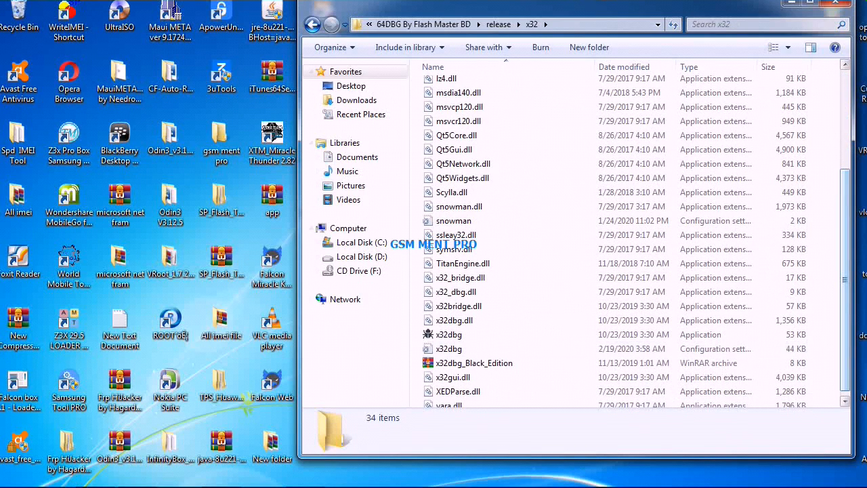
left_click(449, 334)
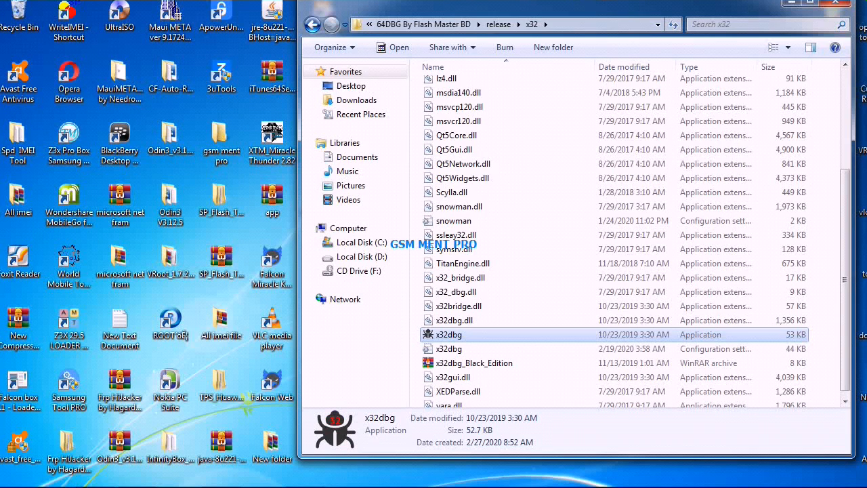
right_click(448, 334)
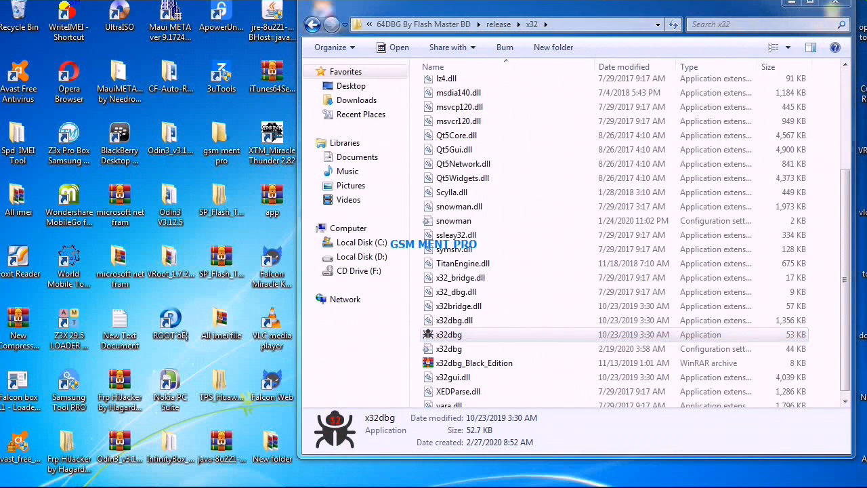
double_click(450, 334)
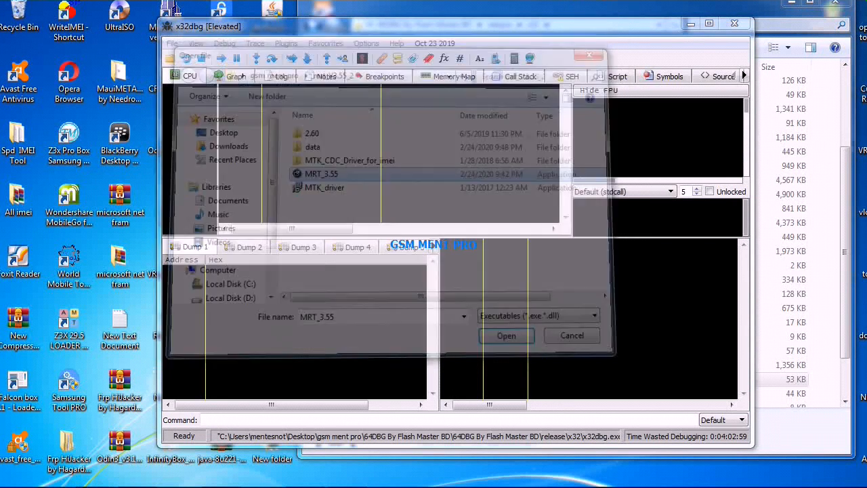
Load MRT_3.55.exe in x32dbg and patch 'pop eax' at 0018F812
left_click(506, 334)
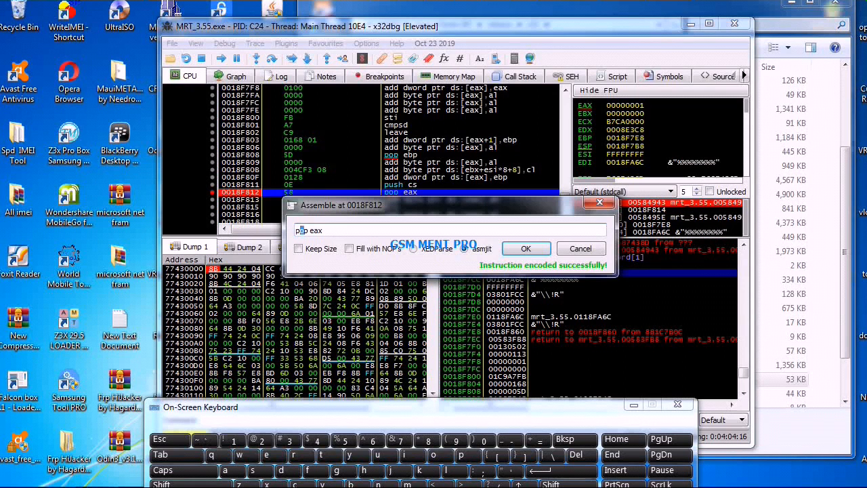
left_click(575, 439)
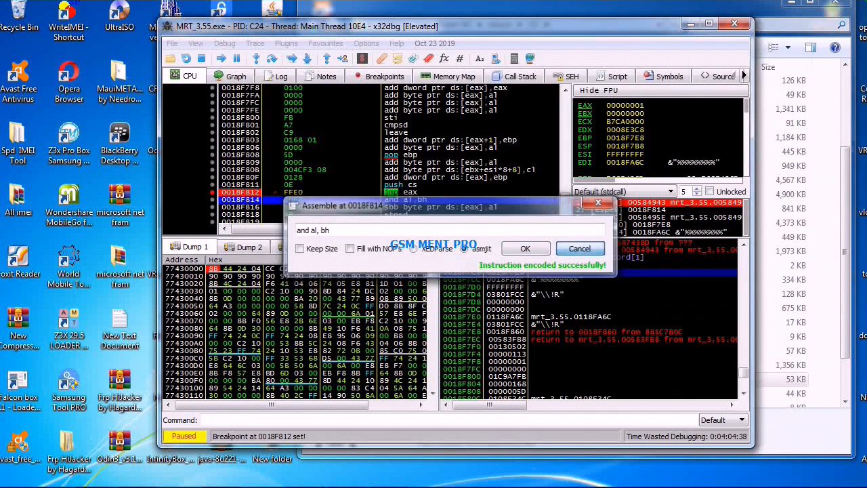
left_click(525, 248)
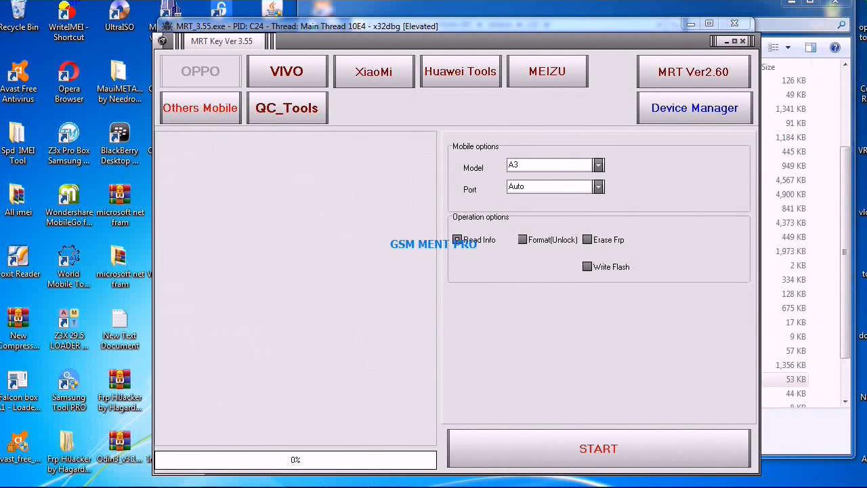
Browse the VIVO, XiaoMi, Huawei Tools and MEIZU tool tabs in MRT Key
left_click(286, 71)
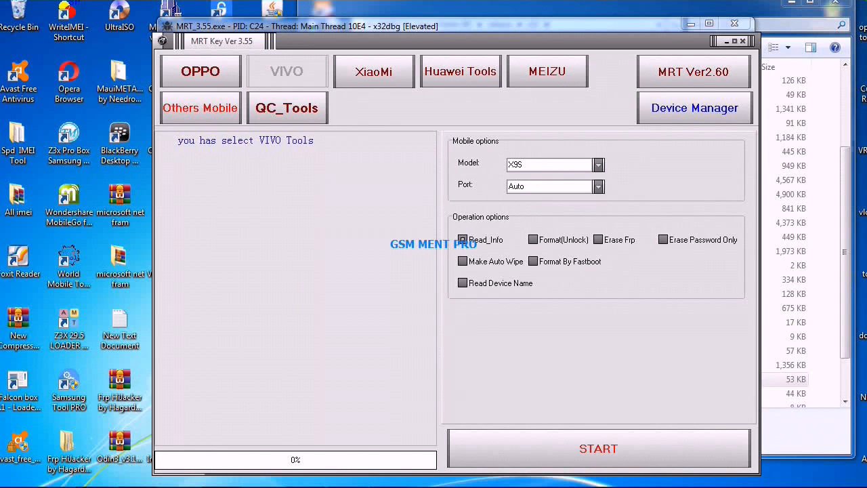
left_click(374, 71)
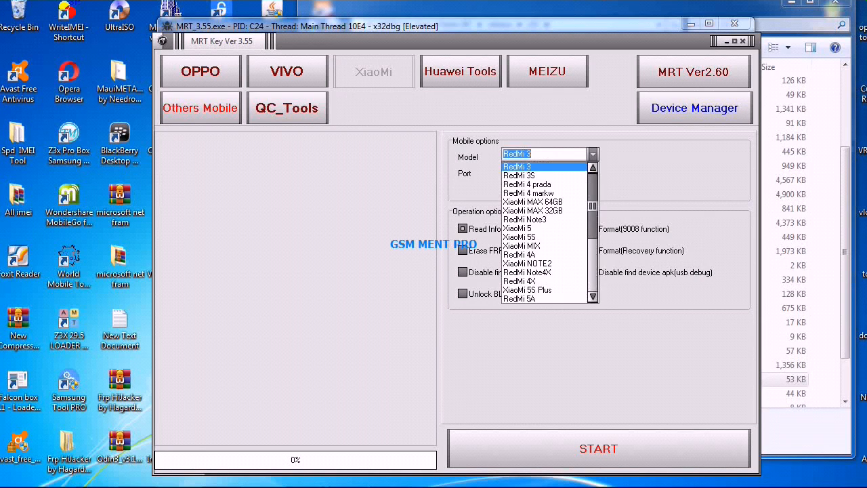
scroll("down", 3)
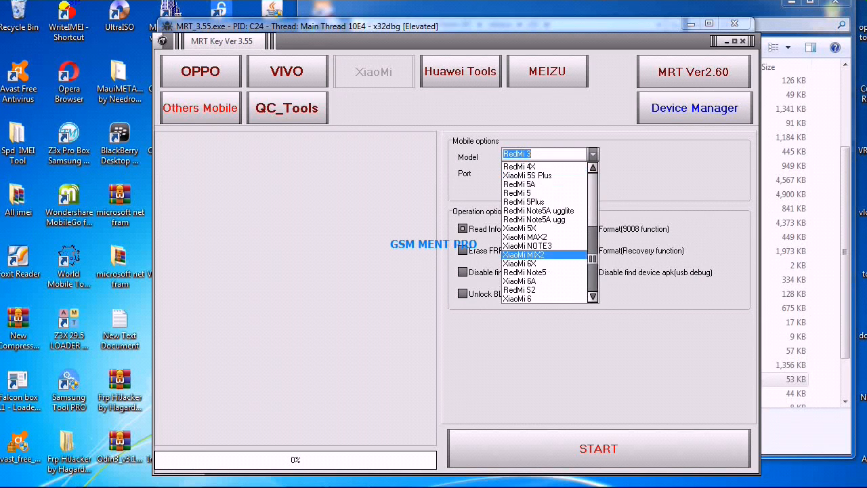
left_click(460, 70)
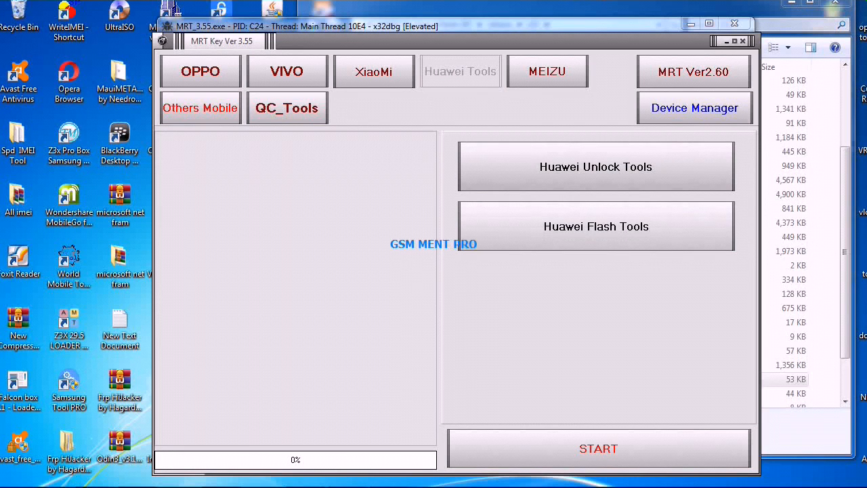
left_click(460, 71)
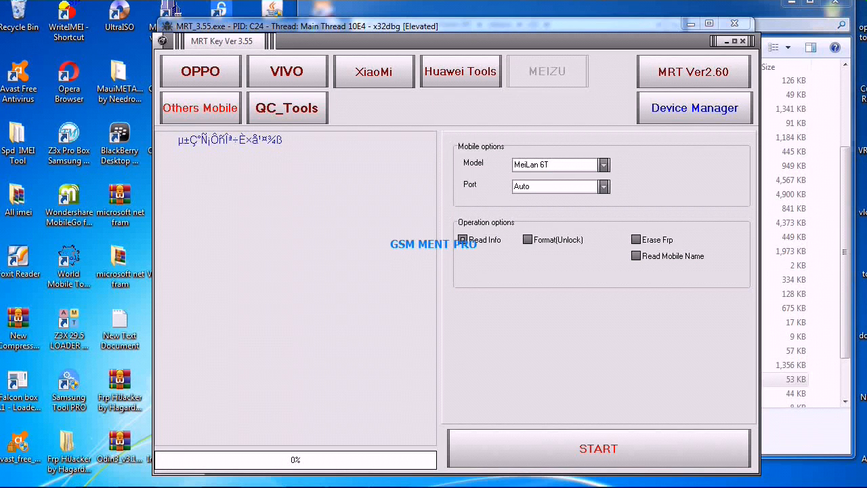
Show the Others Mobile tools and check the brand list, keeping QiKu
left_click(199, 108)
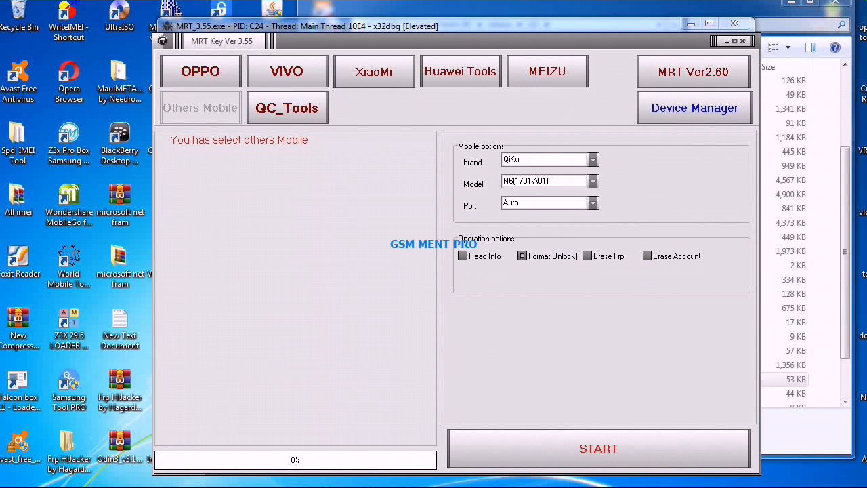
left_click(592, 160)
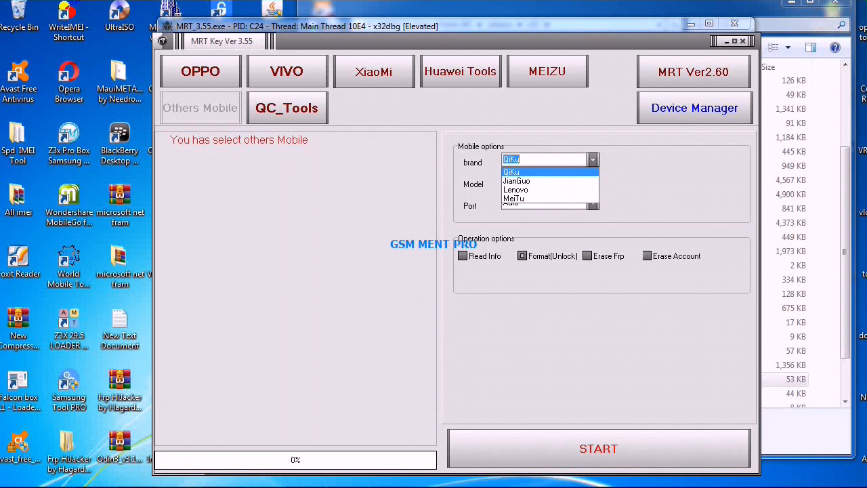
left_click(514, 172)
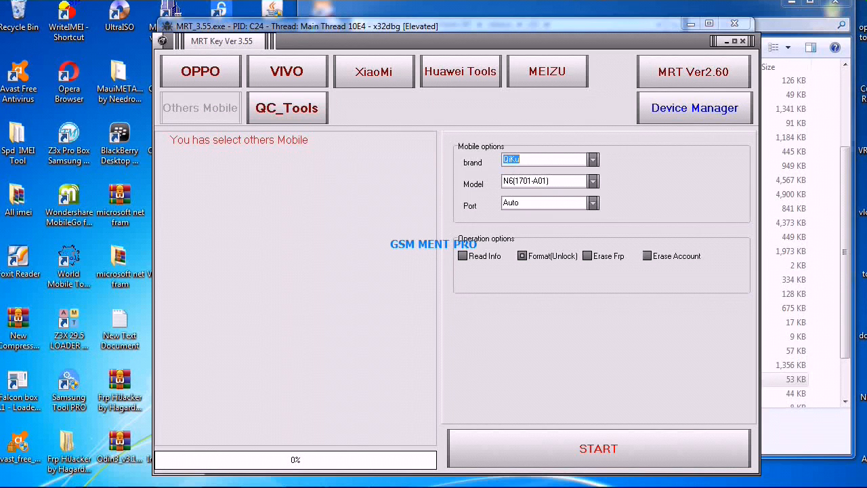